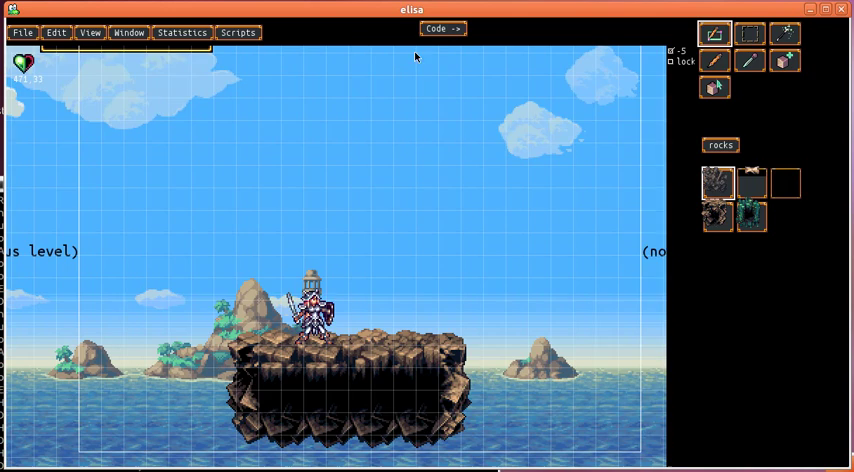
Add a 'walk' animation block after 'stand' in Elisa's object code, using her spritesheet.
{"action": "left_click", "coordinate": [444, 28]}
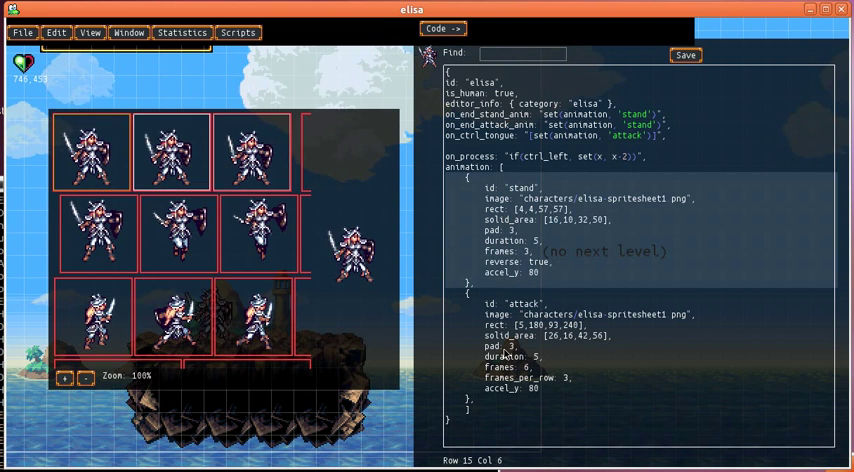
{"action": "left_click", "coordinate": [84, 376]}
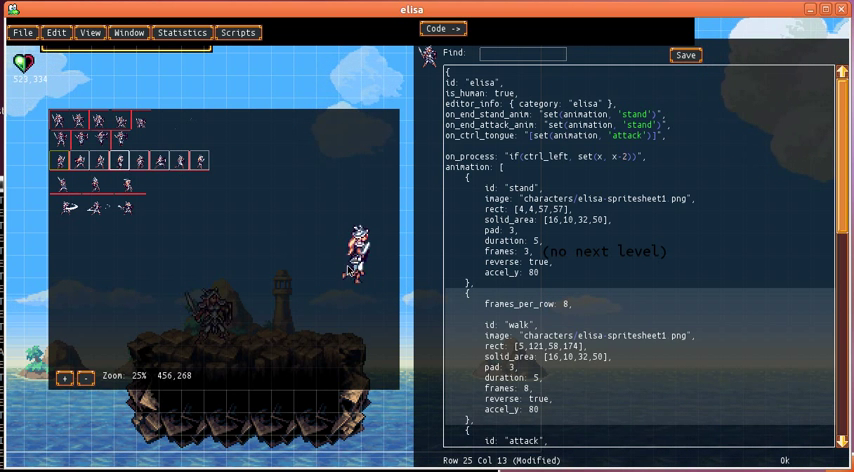
{"action": "left_click", "coordinate": [510, 398]}
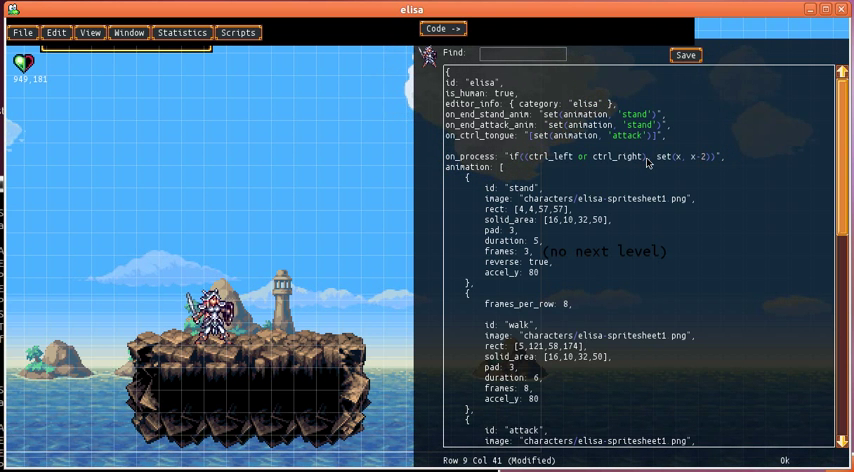
Make on_process test ctrl_left or ctrl_right and begin an 'and animation in' standing condition.
{"action": "type", "text": "and animation in ['stand"}
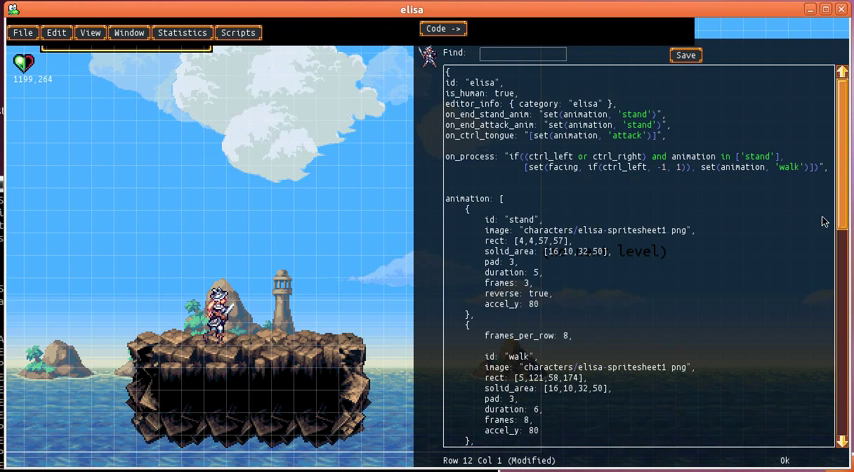
Finish on_process with set(facing) and set(animation, 'walk'), then begin an on_end_walk_anim handler.
{"action": "type", "text": "on_end_walk_anim: \"set(animation, 'walk')\","}
{"action": "type", "text": "on_process_walk: \"if(not (ctrl_left or ctrl_right), set(animation, 'stand'),"}
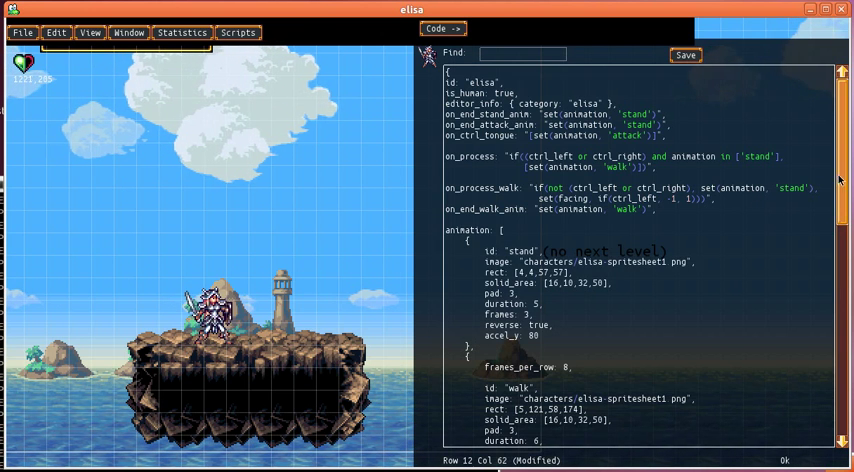
Give Elisa's walk animation an accel_x entry with value 100.
{"action": "scroll", "scroll_direction": "down", "scroll_amount": 3}
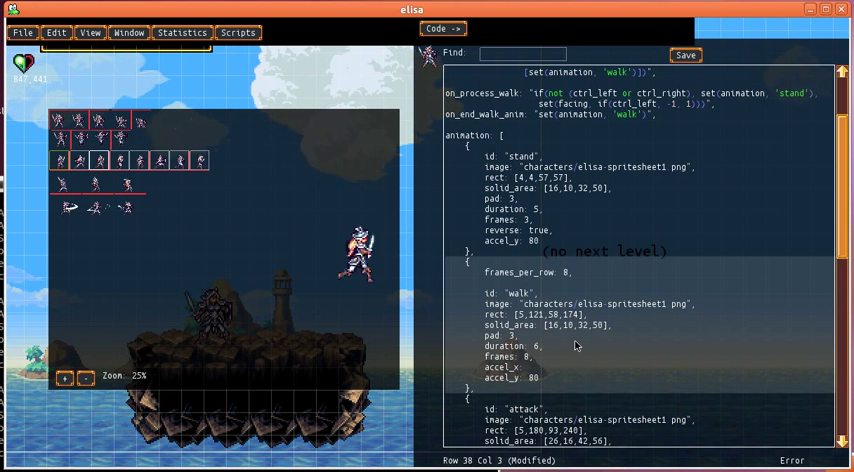
{"action": "type", "text": "100"}
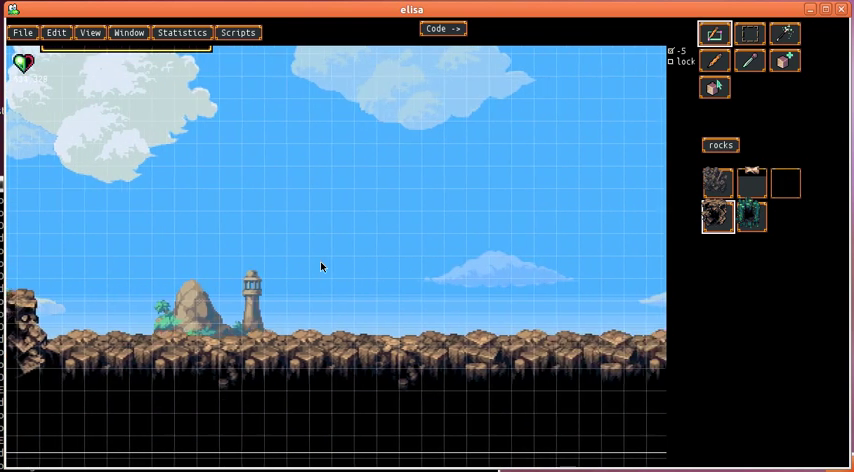
Bring Elisa's object code back up after viewing the full level.
{"action": "left_click", "coordinate": [442, 28]}
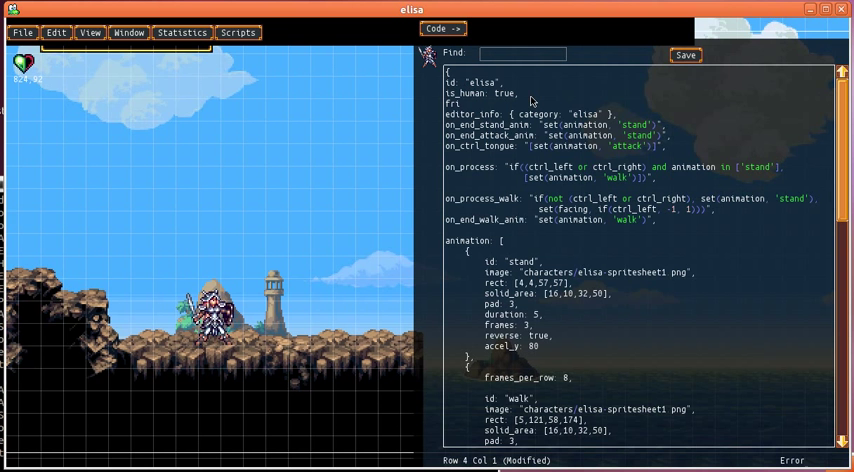
Add 'friction: 2000,' beneath is_human in Elisa's object definition.
{"action": "type", "text": "ction: 2000,"}
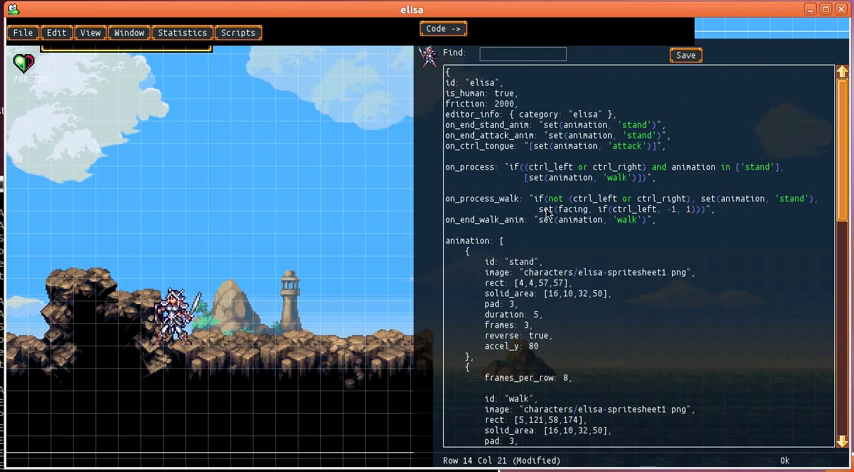
Set accel_x 0 on the stand animation and confirm walk's accel_x 1000.
{"action": "scroll", "scroll_direction": "down", "scroll_amount": 3}
{"action": "type", "text": "accel_x: 0,"}
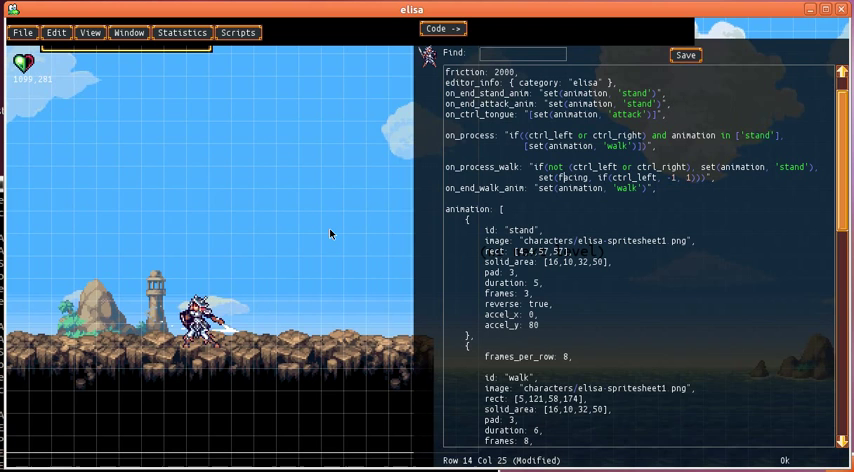
{"action": "scroll", "scroll_direction": "down", "scroll_amount": 3}
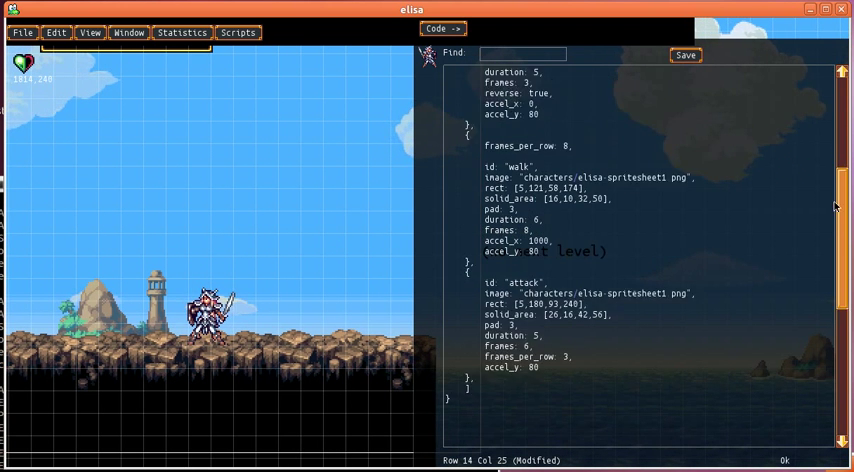